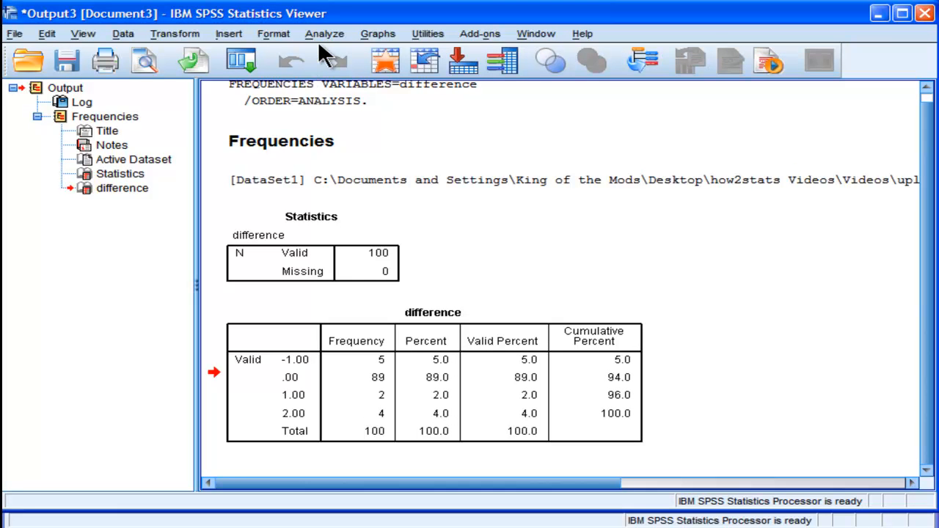
pyautogui.moveTo(324, 33)
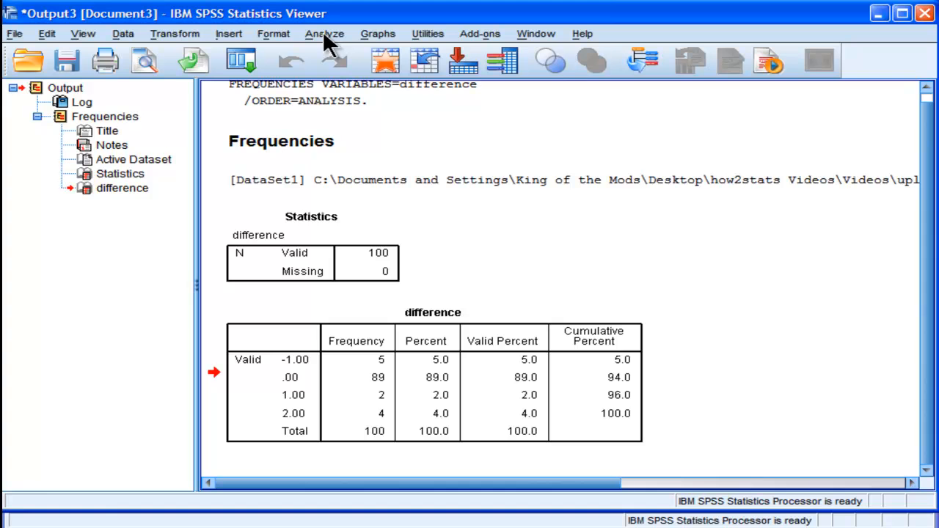
# - Bring up the Analyze menu to reach the descriptive statistics procedures
pyautogui.click(324, 34)
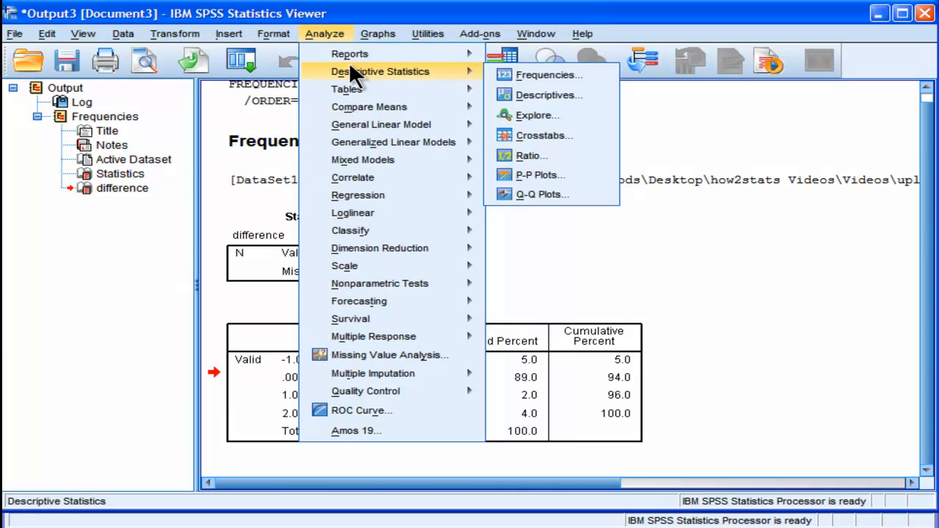
pyautogui.moveTo(545, 135)
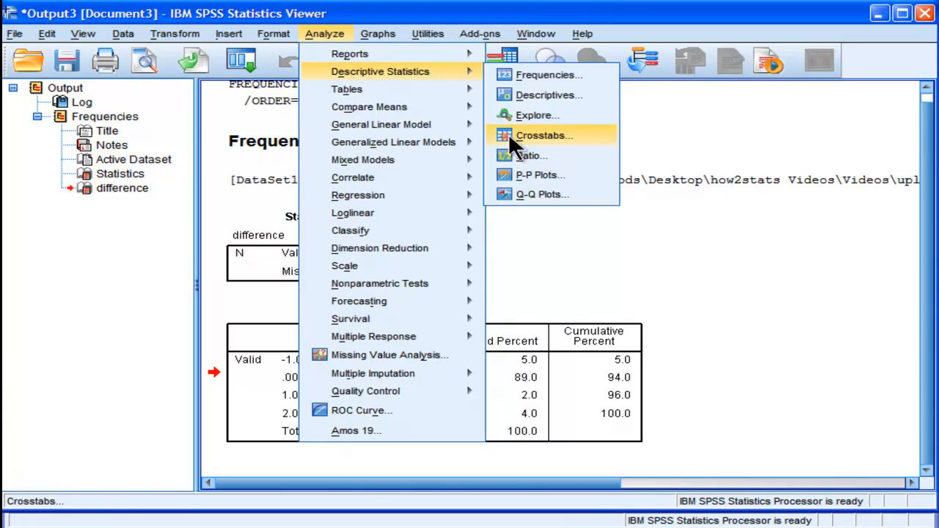
# - Start Crosstabs with raterA as the column variable and raterB as the row variable
pyautogui.click(544, 135)
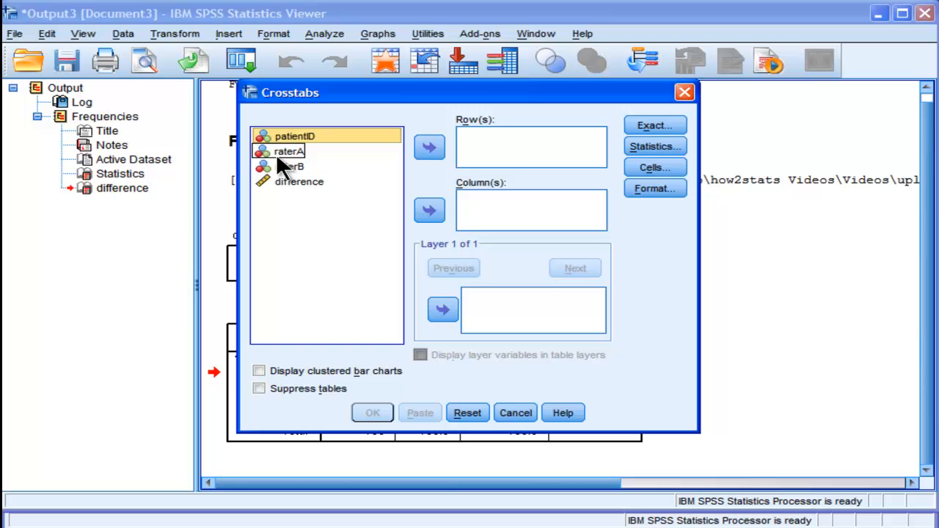
pyautogui.click(289, 167)
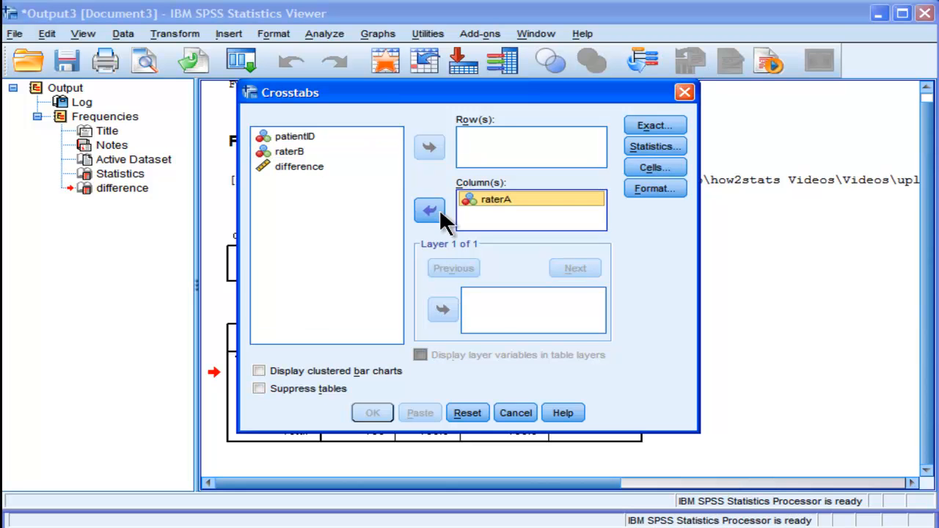
pyautogui.click(429, 148)
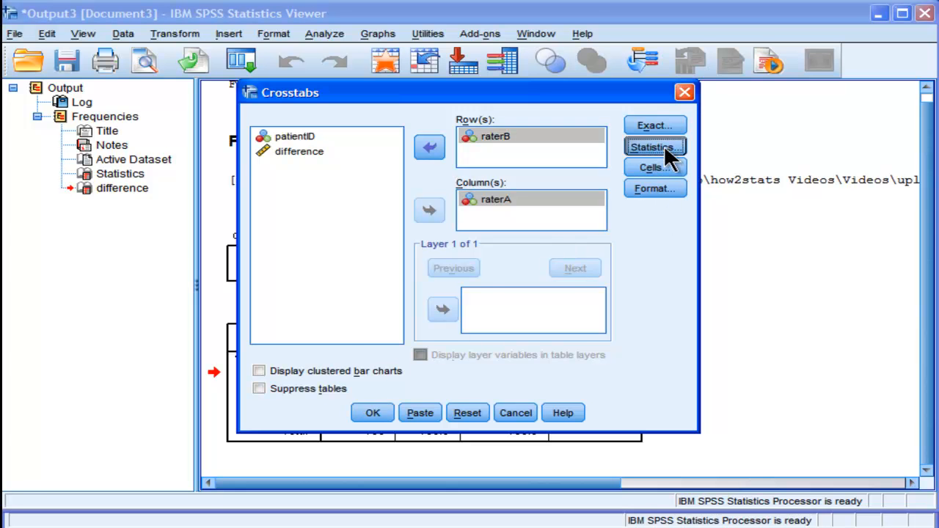
# - Request the Kappa statistic in the Crosstabs Statistics options and confirm
pyautogui.click(653, 146)
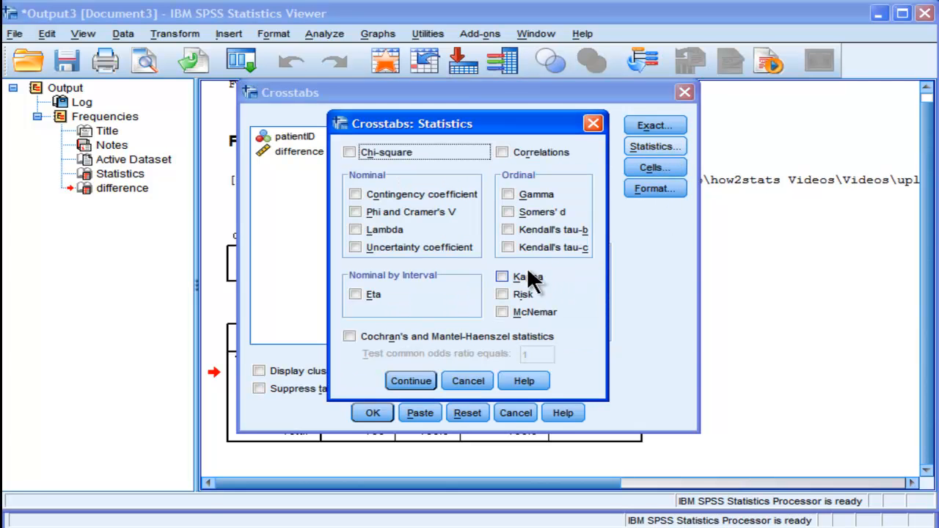
pyautogui.click(501, 276)
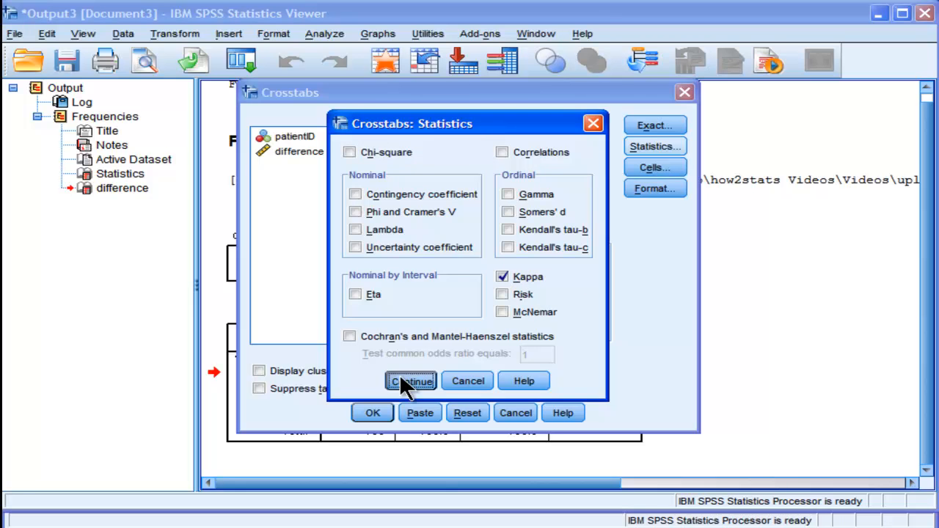
pyautogui.click(410, 381)
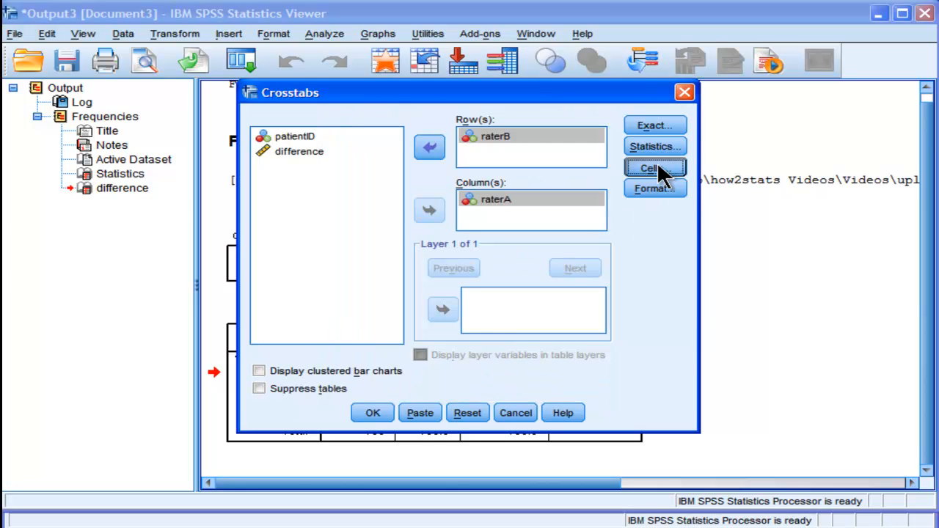
# - Show expected counts alongside observed counts in the crosstab cells and confirm
pyautogui.click(653, 168)
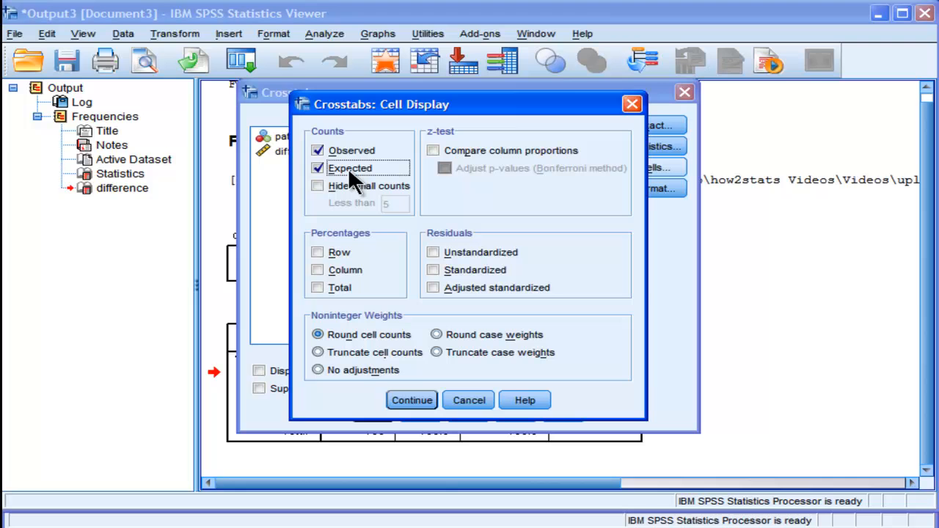
pyautogui.moveTo(356, 179)
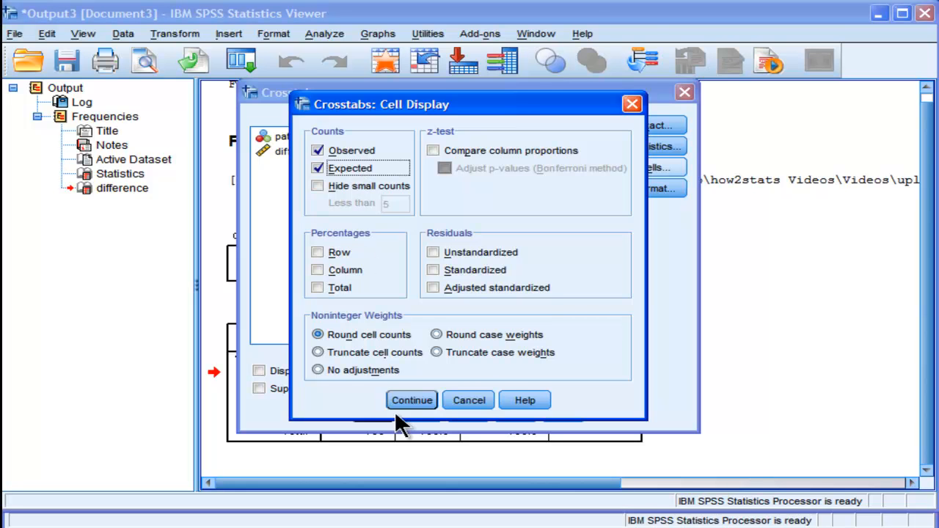
pyautogui.click(410, 399)
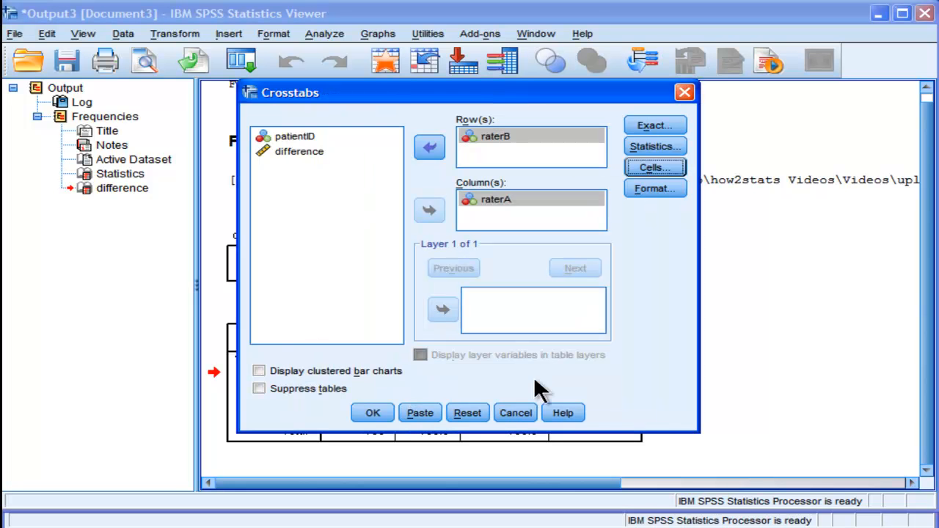
pyautogui.moveTo(415, 385)
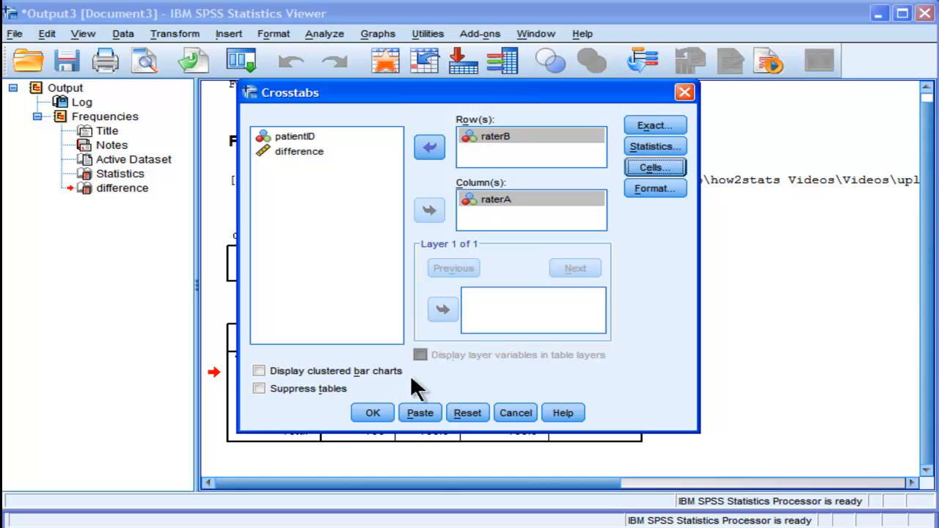
pyautogui.click(372, 412)
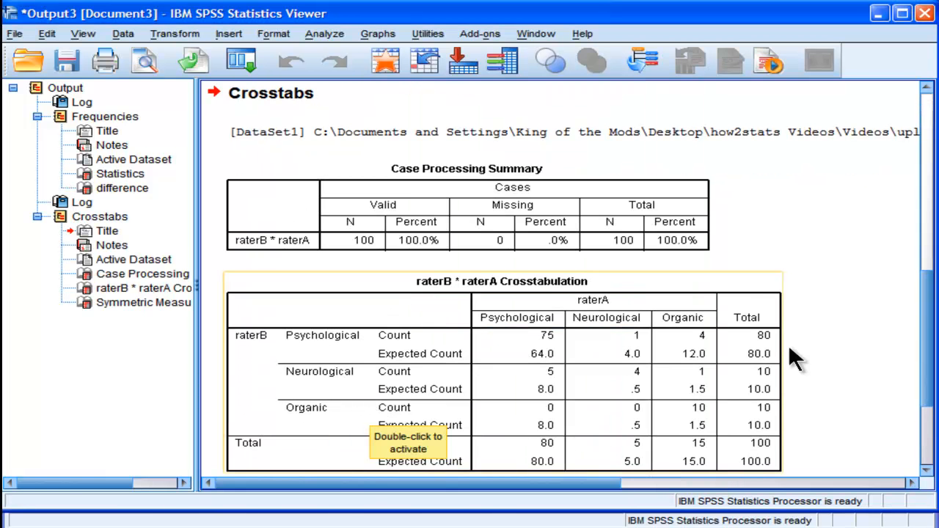
pyautogui.scroll(-3)
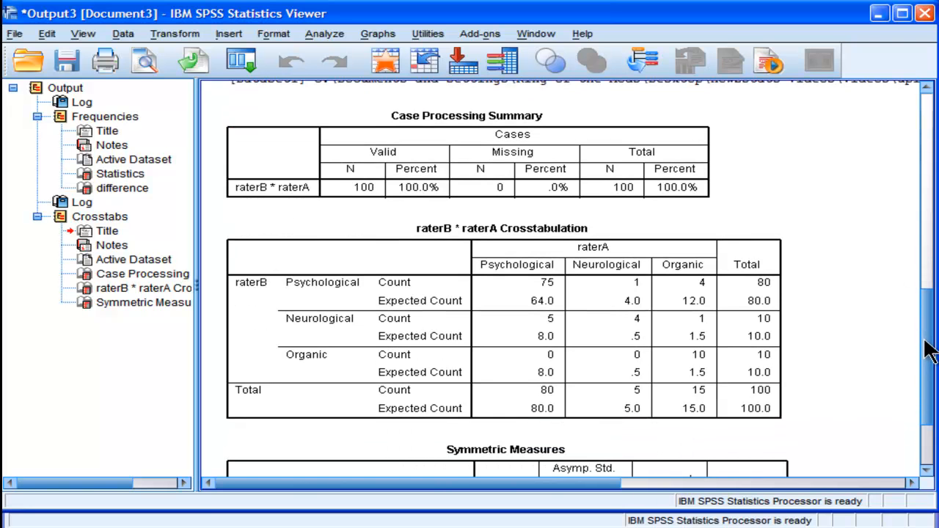
pyautogui.click(755, 418)
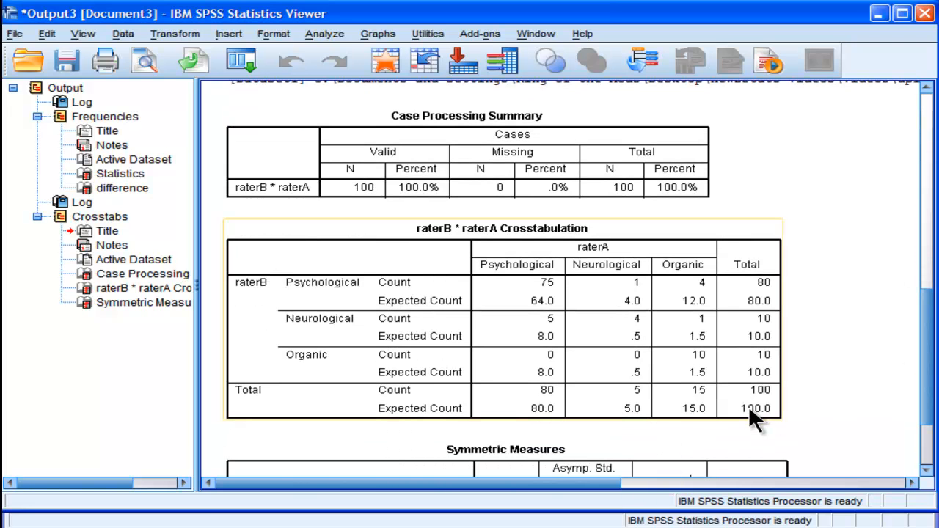
pyautogui.moveTo(572, 289)
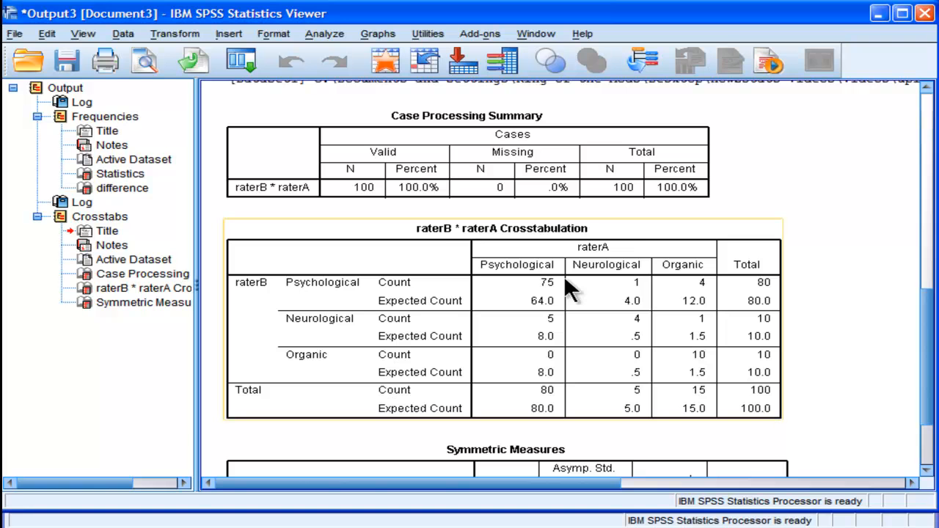
pyautogui.moveTo(553, 293)
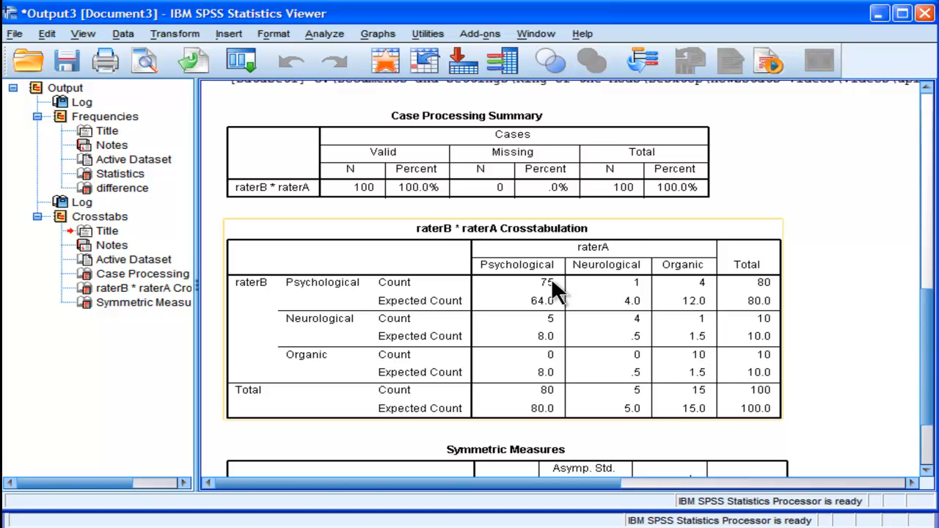
pyautogui.moveTo(546, 275)
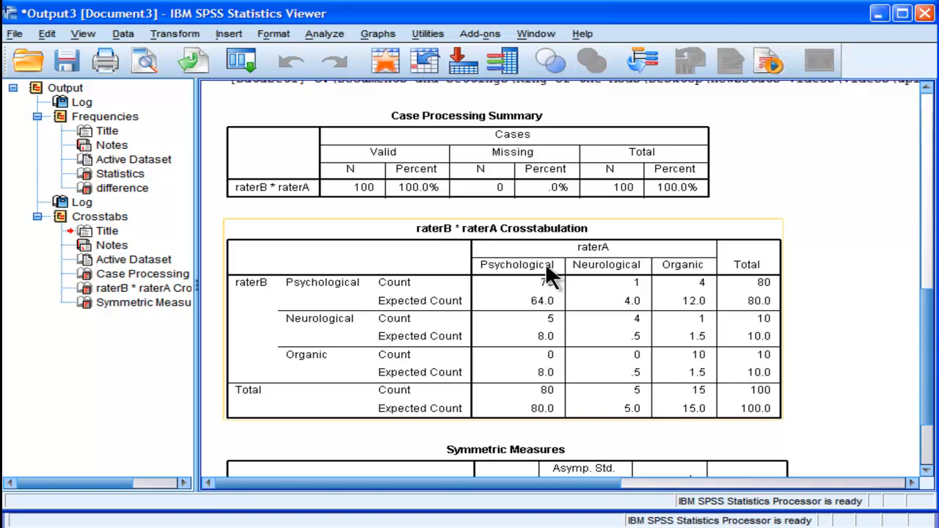
pyautogui.moveTo(550, 275)
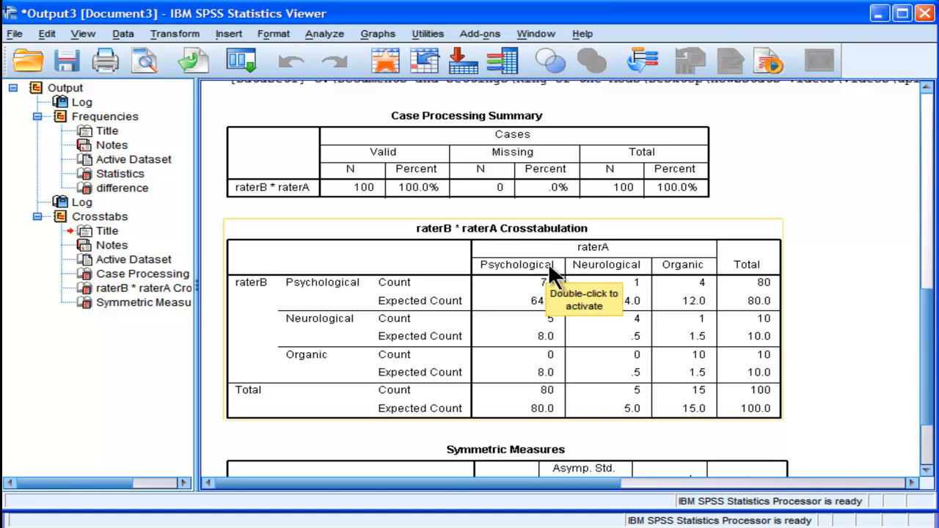
pyautogui.moveTo(317, 305)
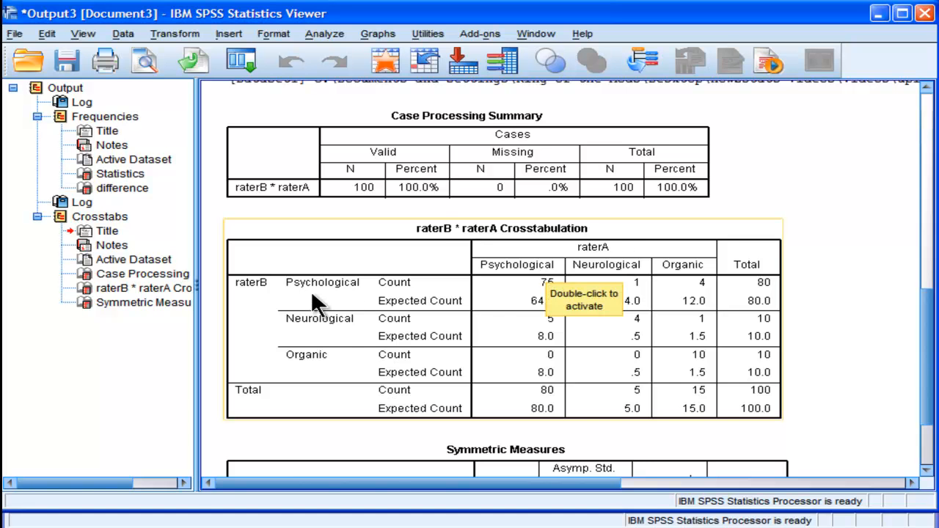
pyautogui.moveTo(851, 447)
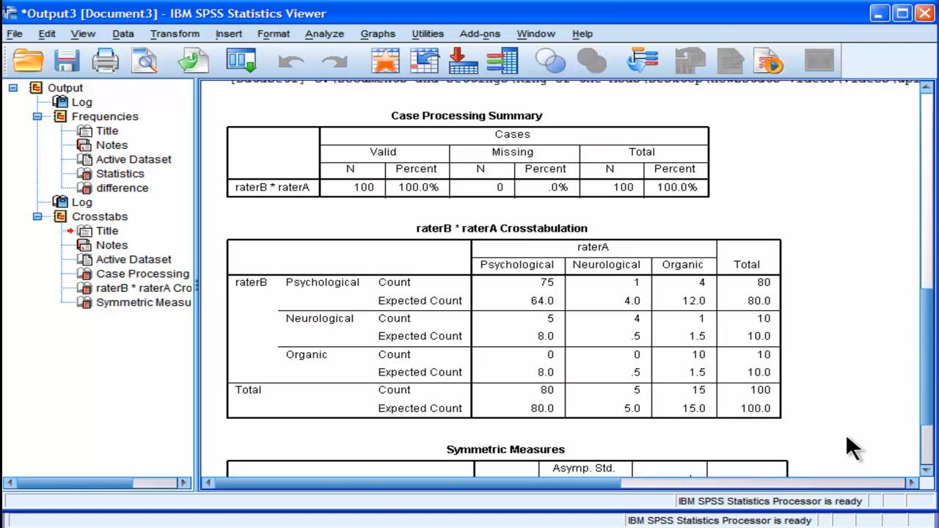
pyautogui.moveTo(653, 403)
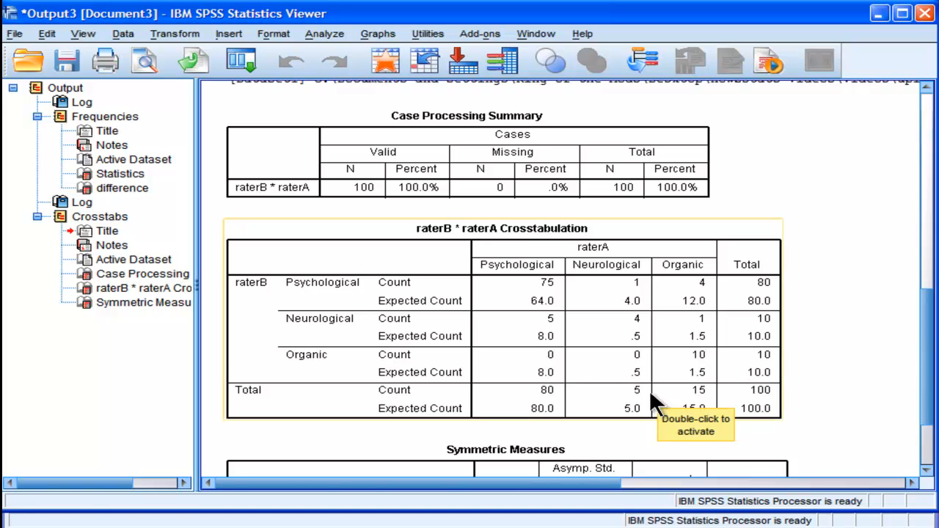
pyautogui.moveTo(567, 317)
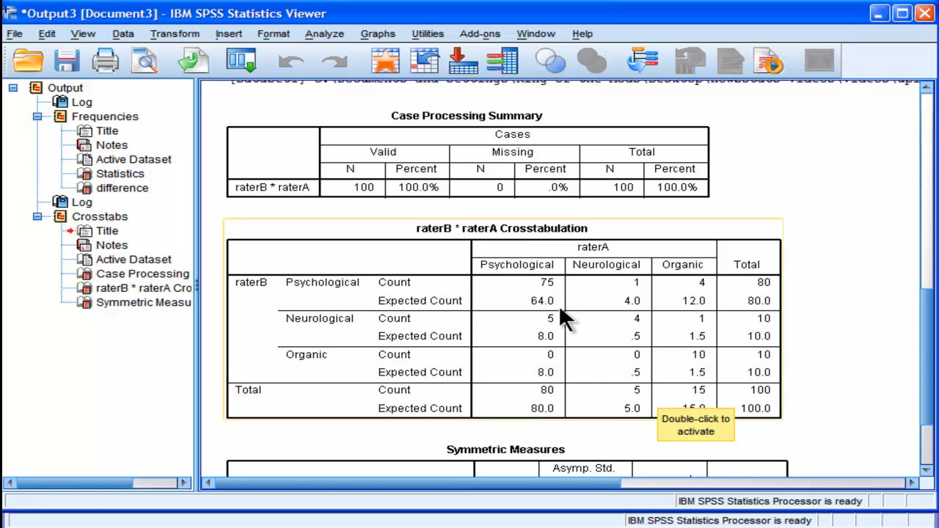
pyautogui.moveTo(546, 301)
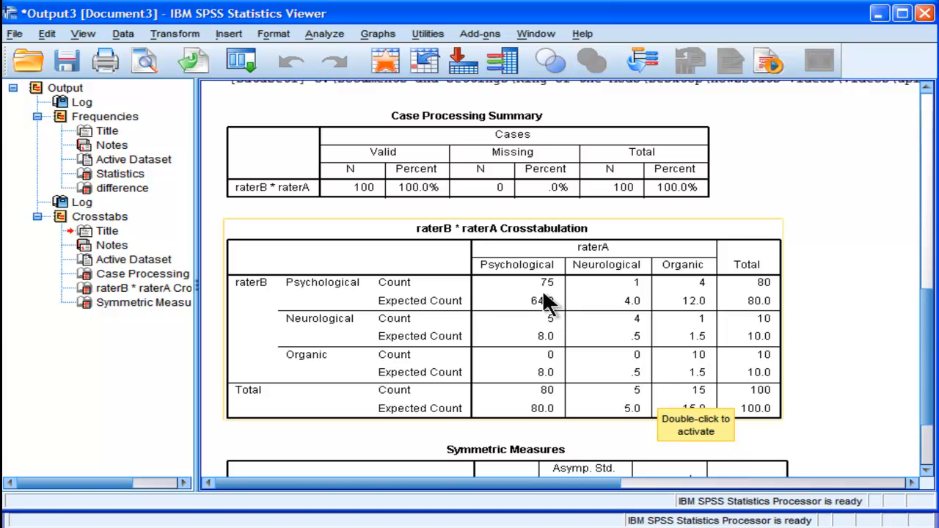
pyautogui.moveTo(549, 308)
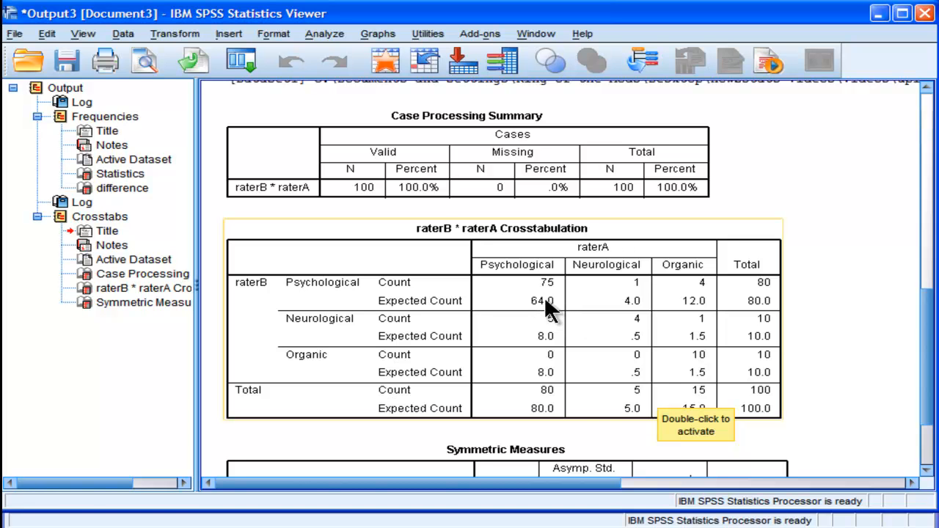
pyautogui.moveTo(561, 304)
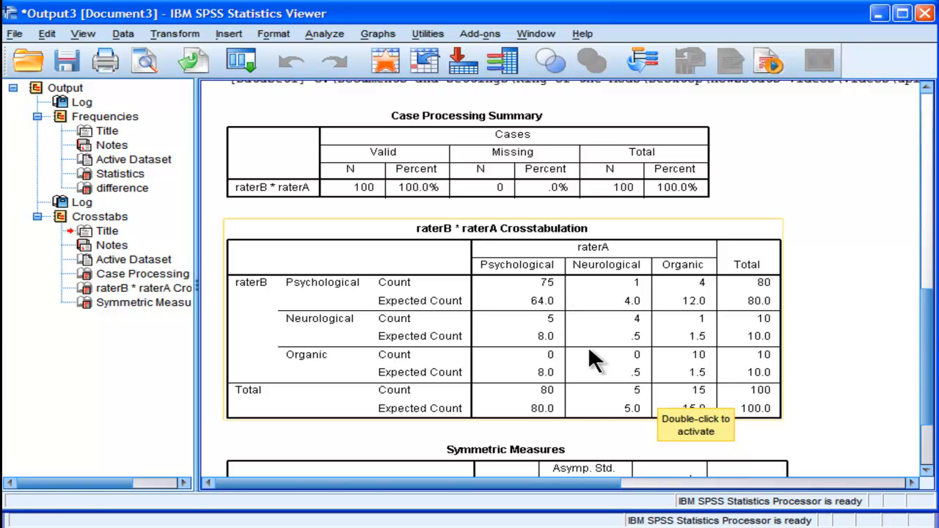
pyautogui.moveTo(510, 304)
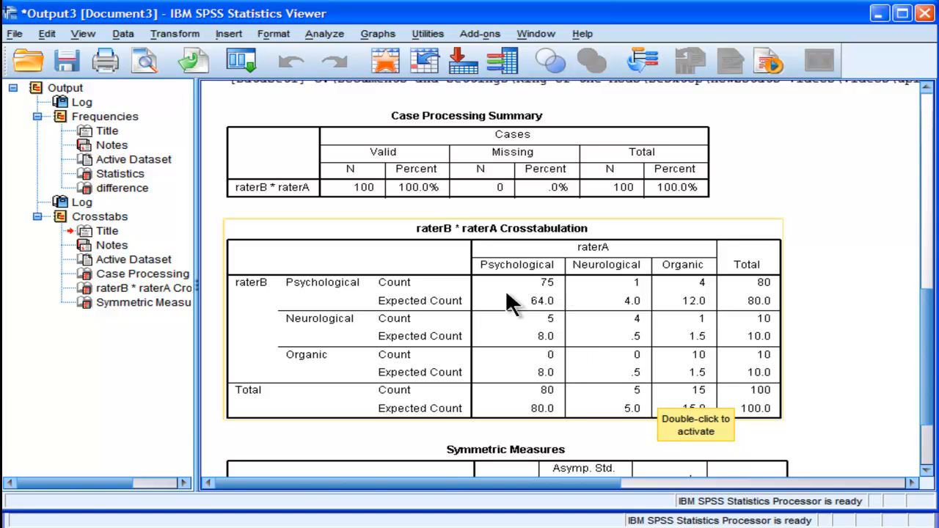
pyautogui.moveTo(653, 371)
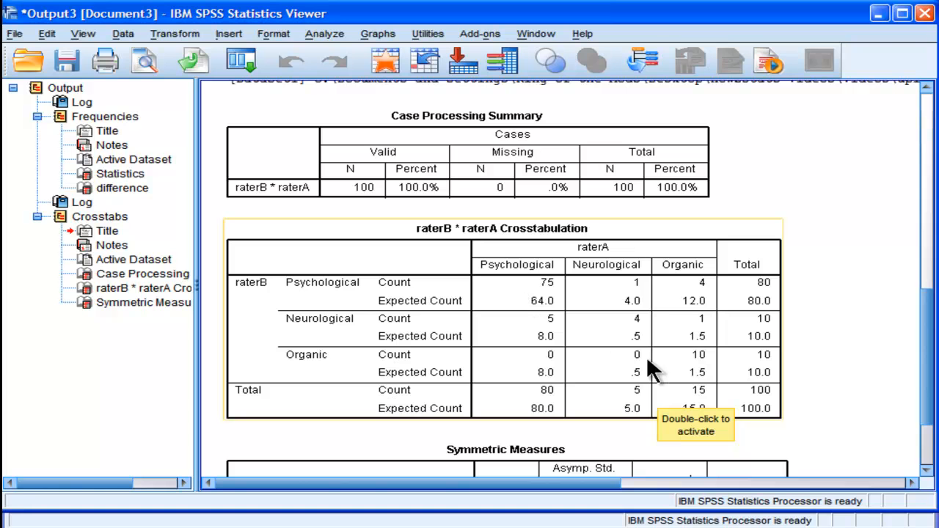
pyautogui.moveTo(638, 339)
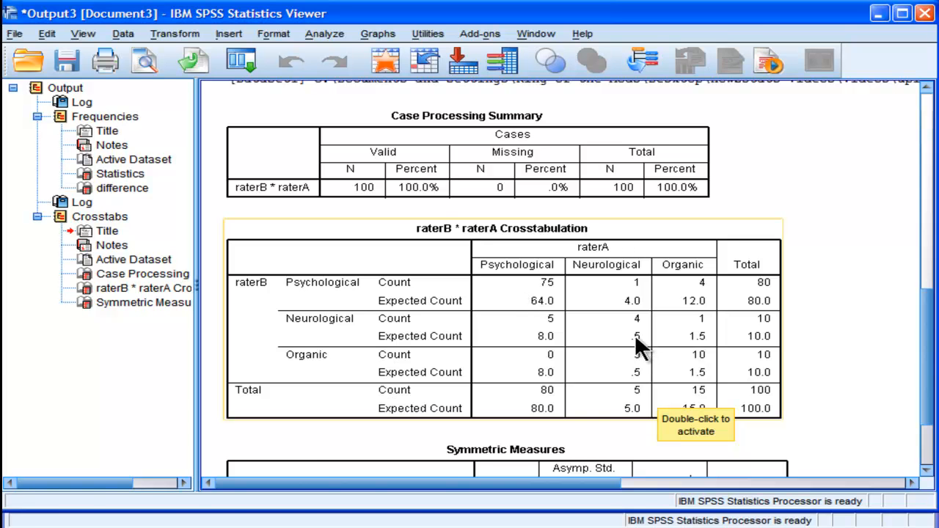
pyautogui.moveTo(644, 336)
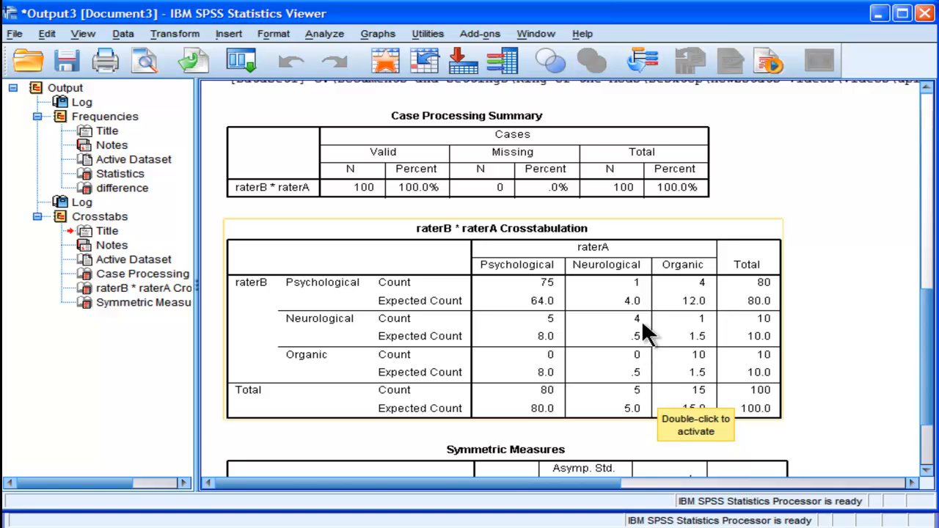
pyautogui.moveTo(639, 330)
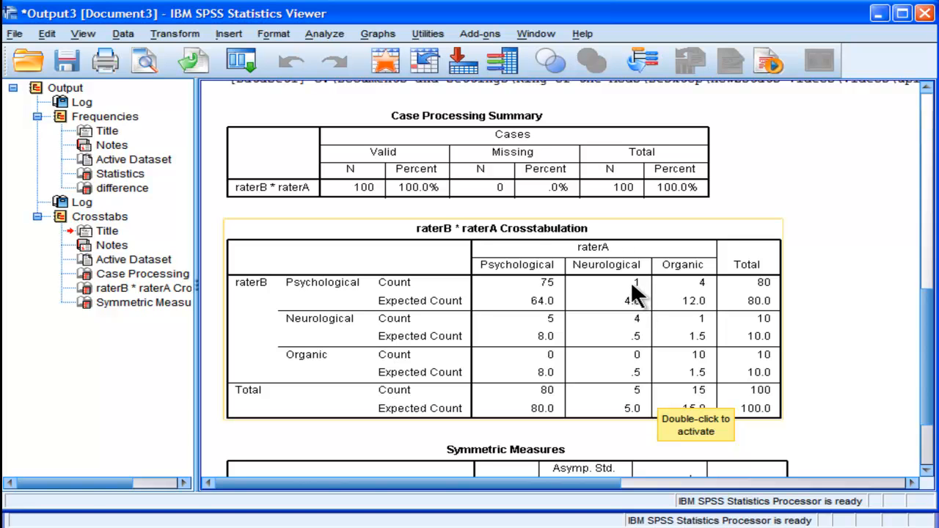
pyautogui.moveTo(638, 293)
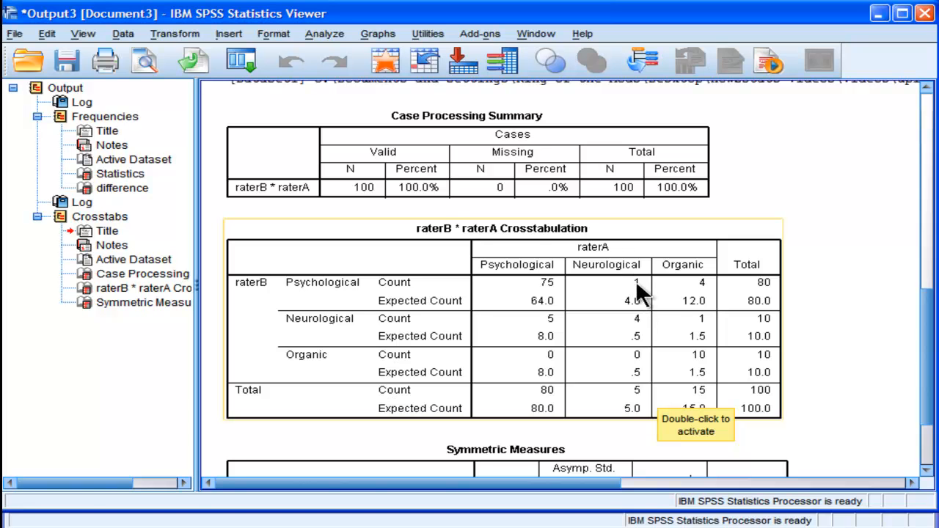
pyautogui.moveTo(319, 289)
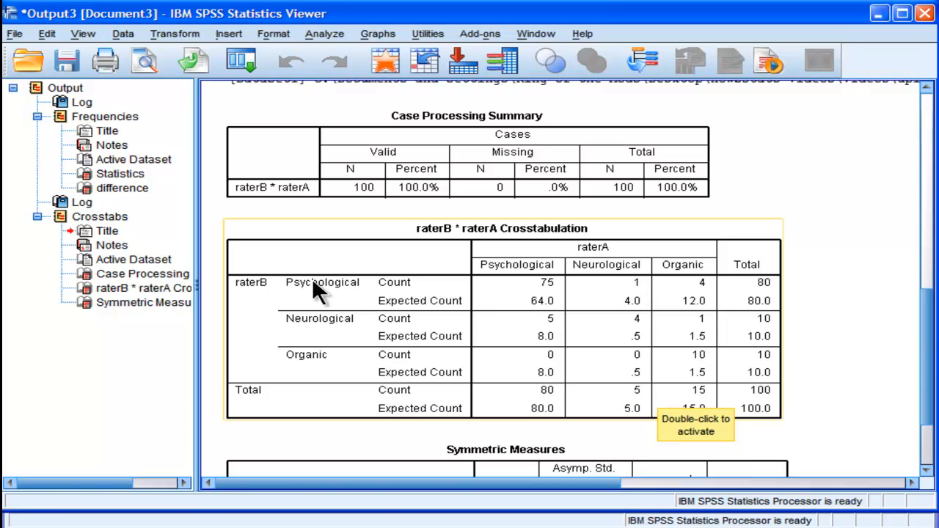
pyautogui.moveTo(638, 301)
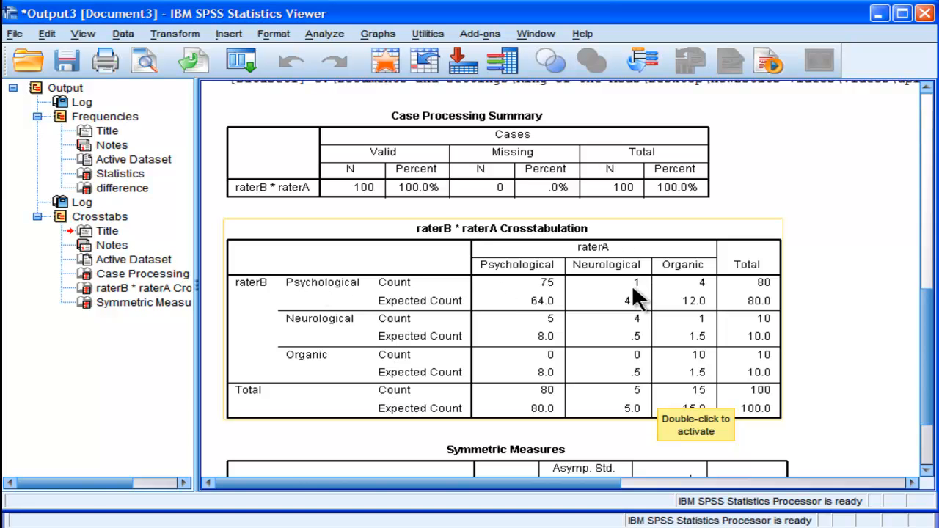
pyautogui.moveTo(839, 420)
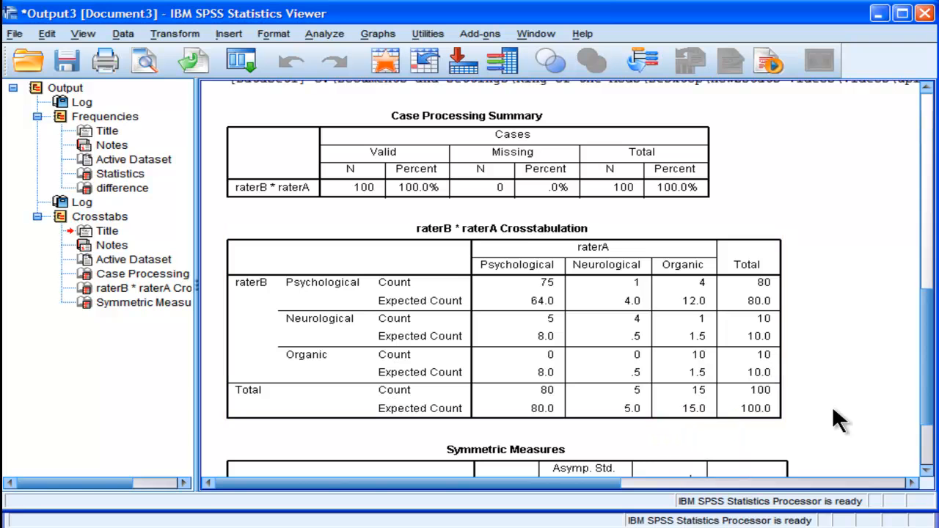
pyautogui.click(697, 370)
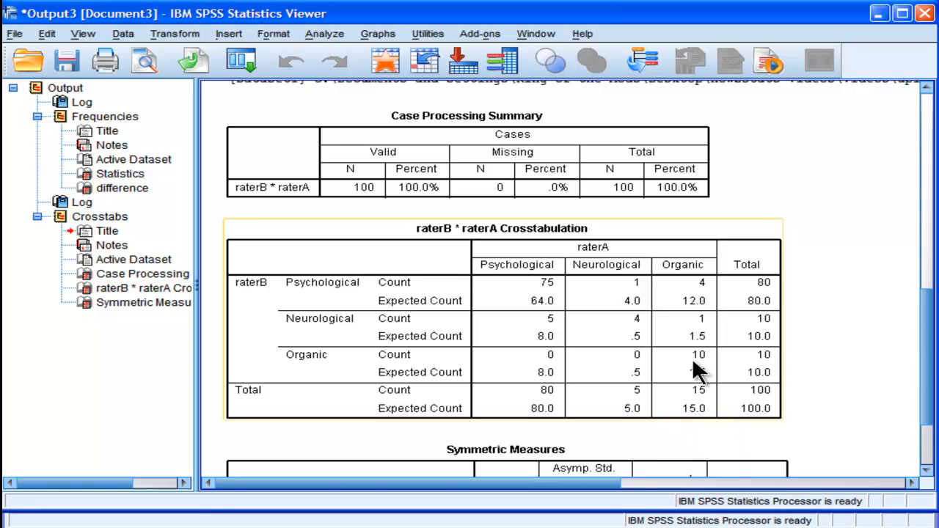
pyautogui.moveTo(701, 374)
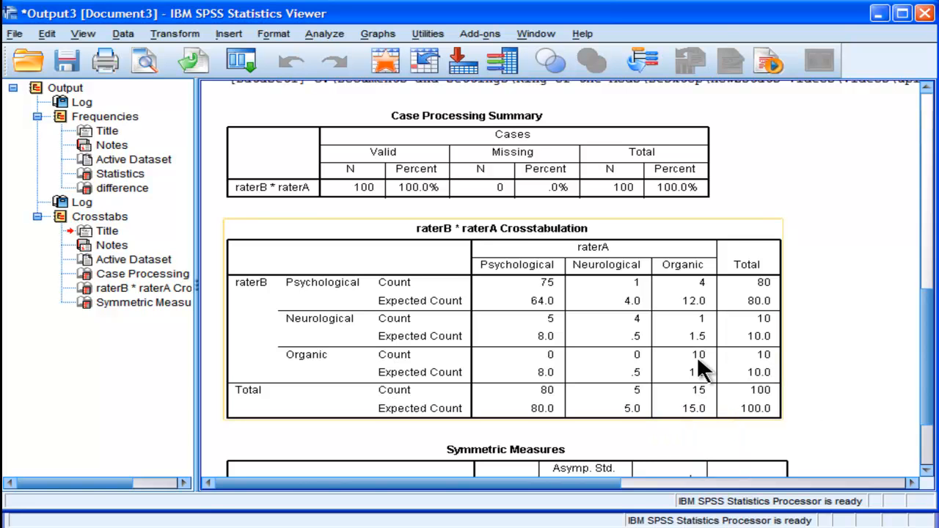
pyautogui.moveTo(693, 365)
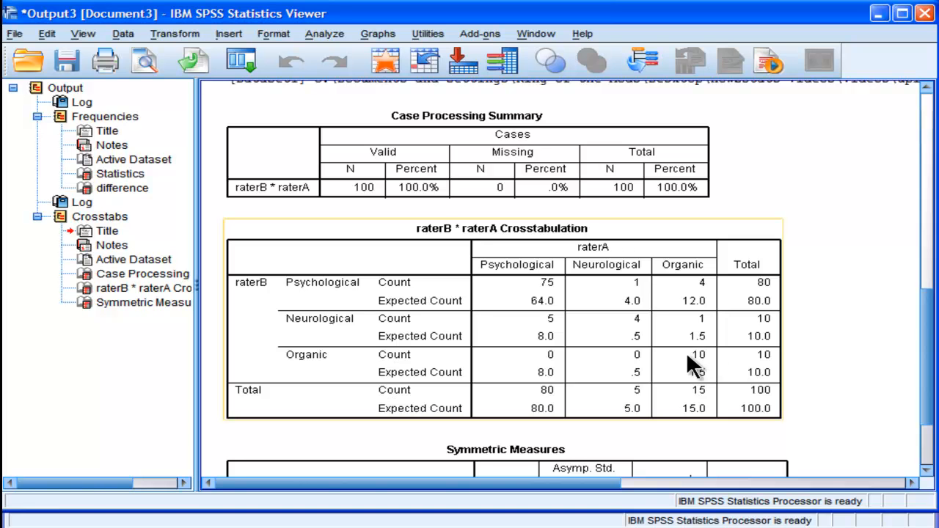
pyautogui.moveTo(686, 392)
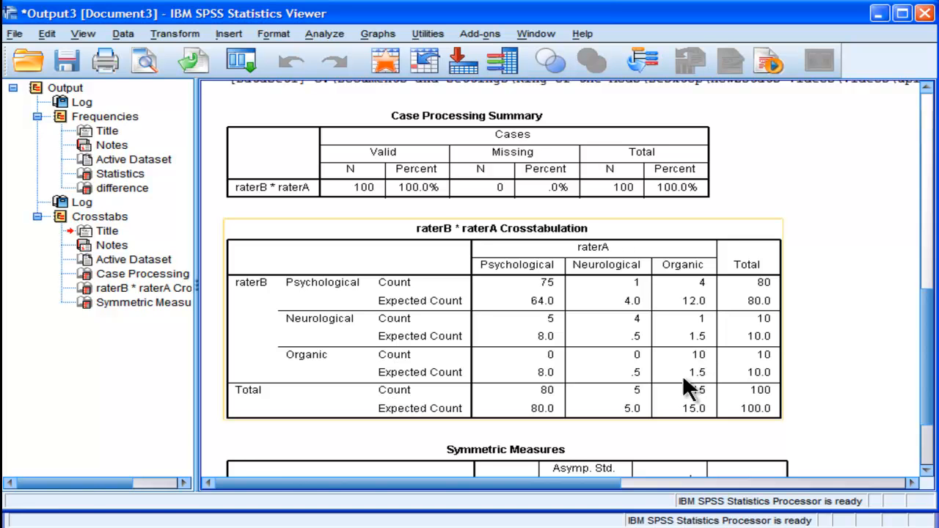
pyautogui.moveTo(715, 385)
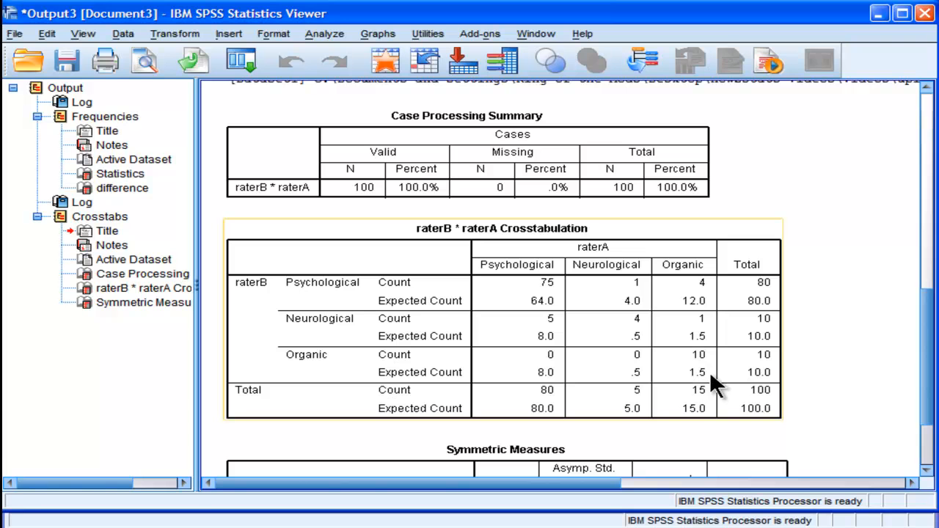
pyautogui.moveTo(715, 385)
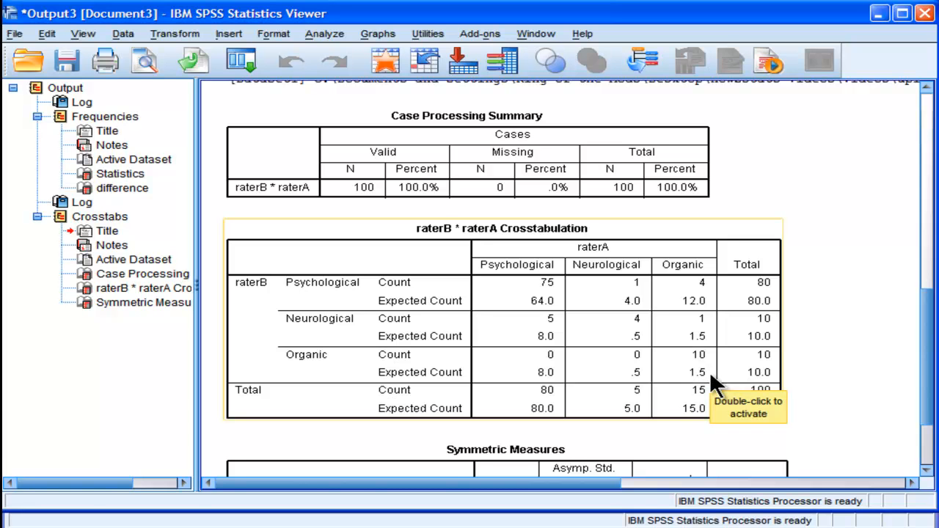
pyautogui.moveTo(899, 451)
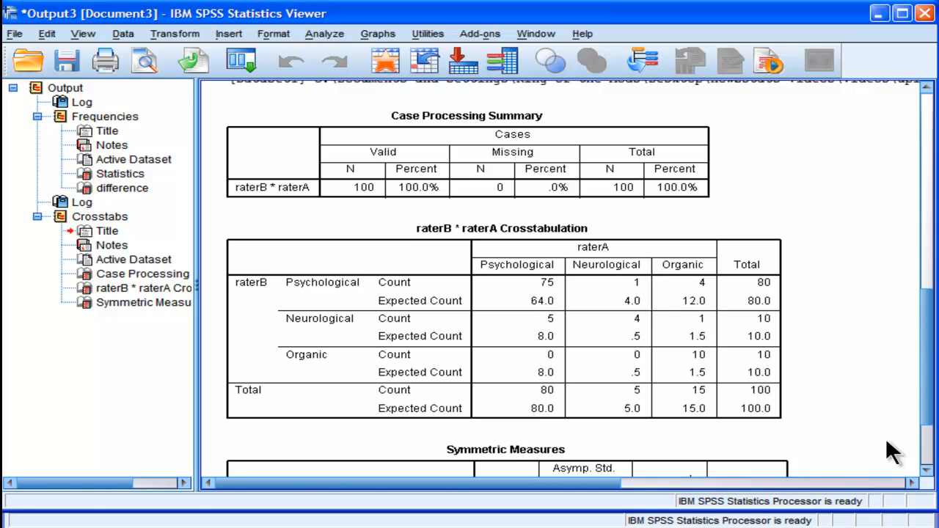
pyautogui.scroll(-3)
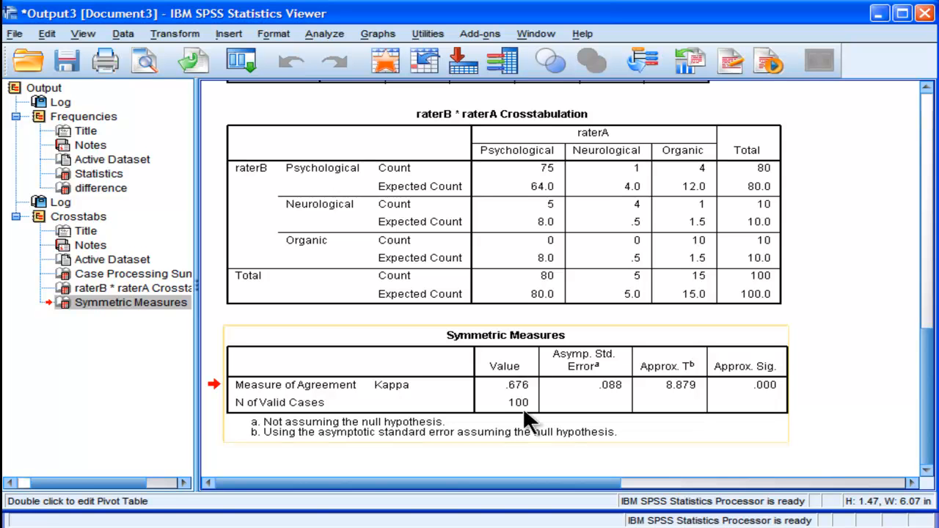
pyautogui.moveTo(513, 400)
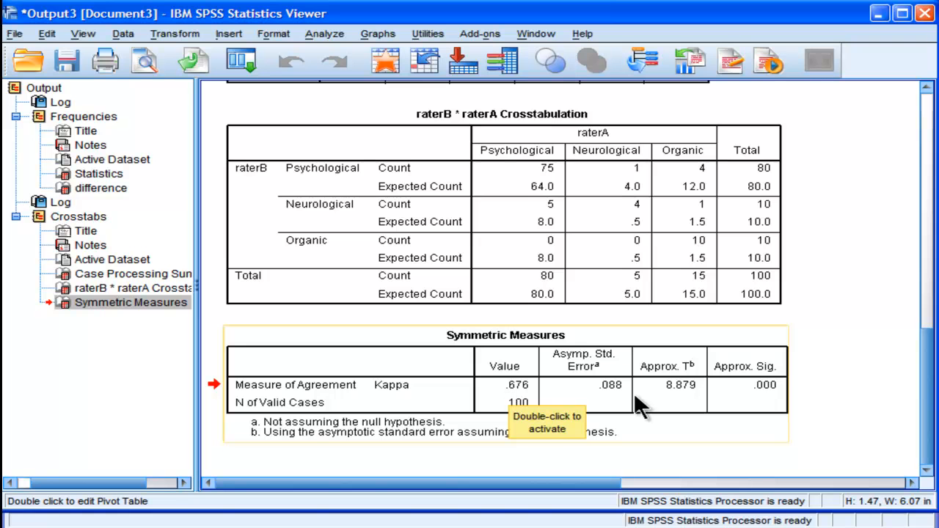
pyautogui.moveTo(623, 400)
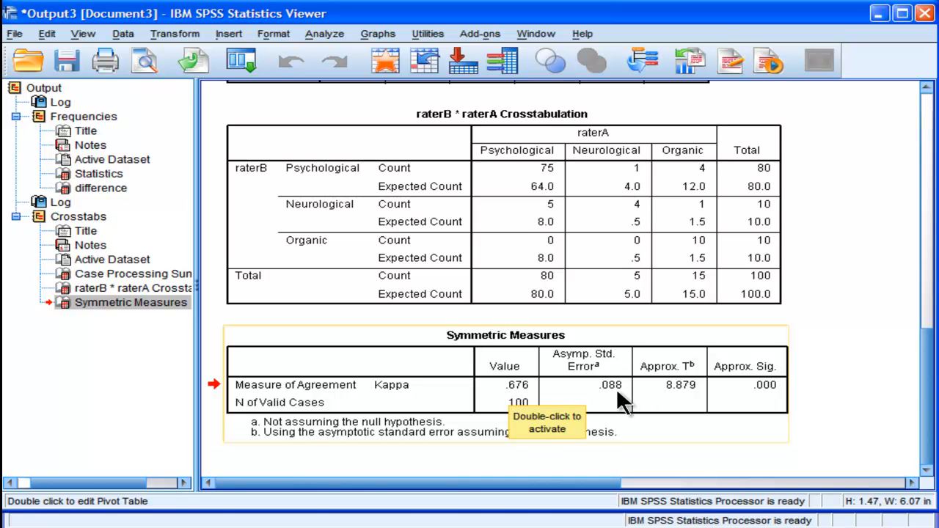
pyautogui.moveTo(775, 399)
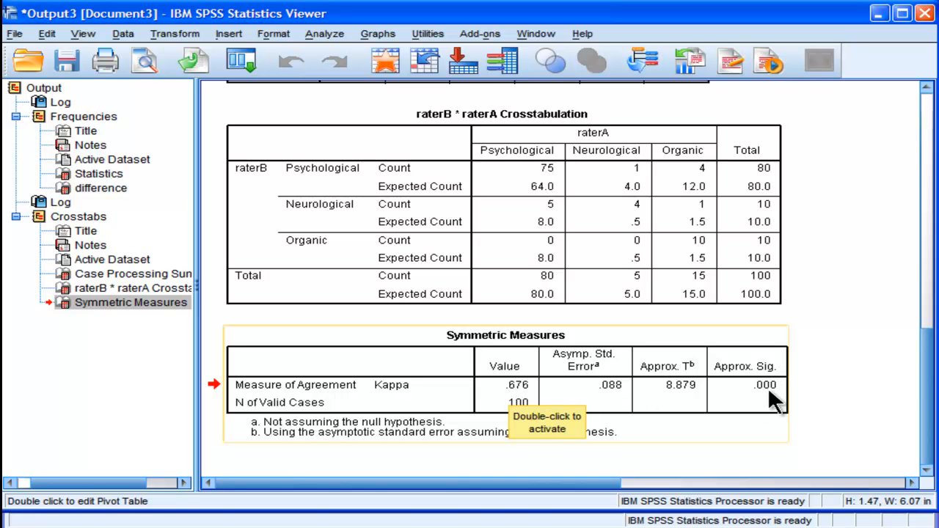
pyautogui.moveTo(821, 403)
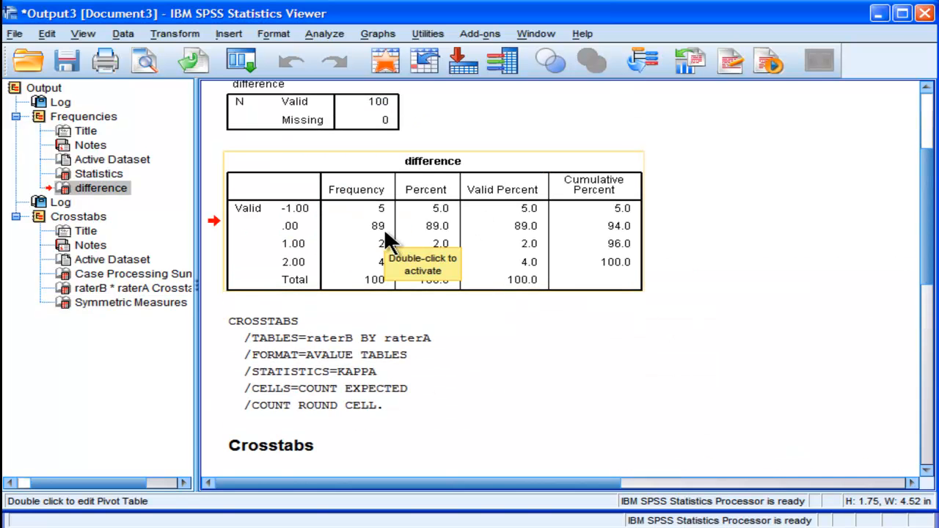
pyautogui.moveTo(663, 350)
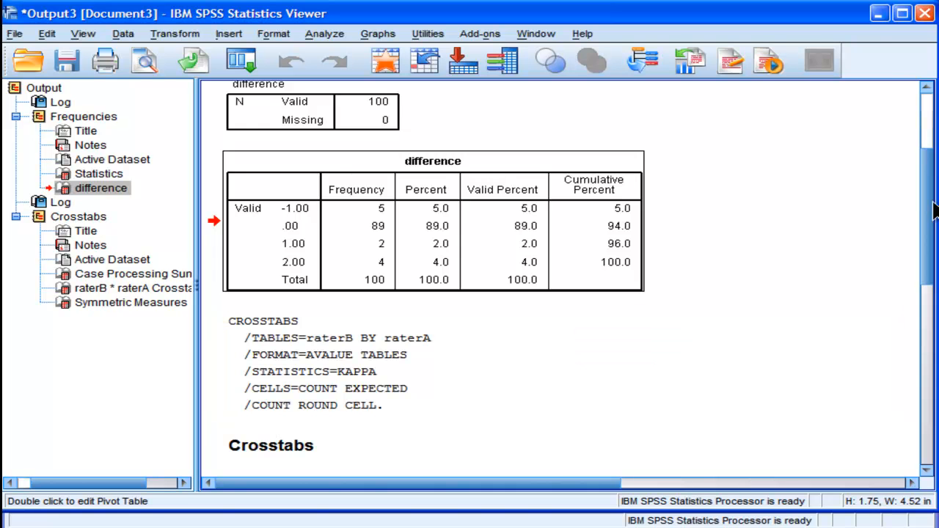
# - Scroll the output to the Crosstabs summary, crosstabulation and Symmetric Measures with kappa .676
pyautogui.scroll(-3)
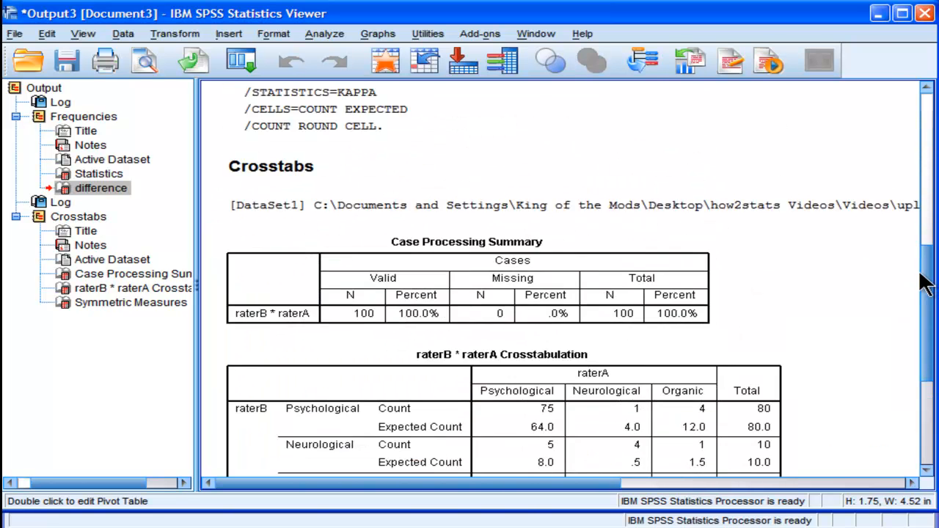
pyautogui.scroll(-3)
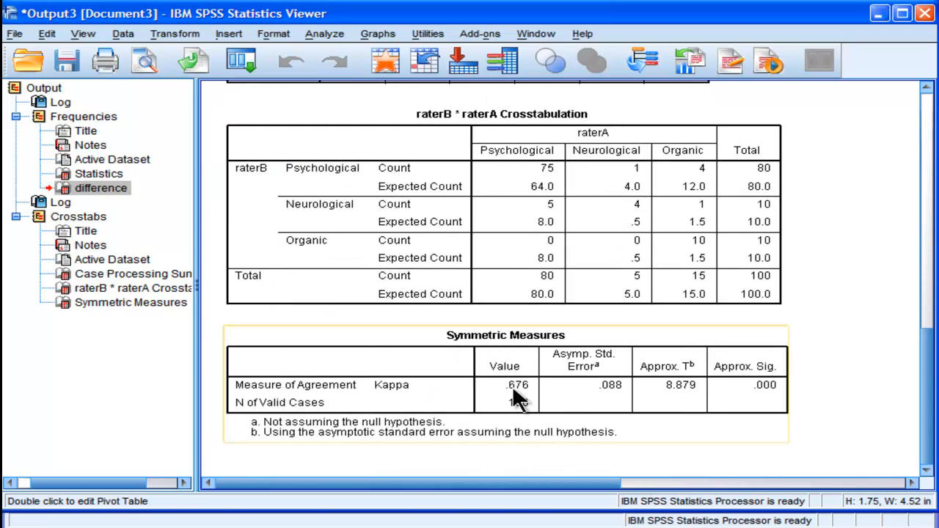
pyautogui.moveTo(517, 400)
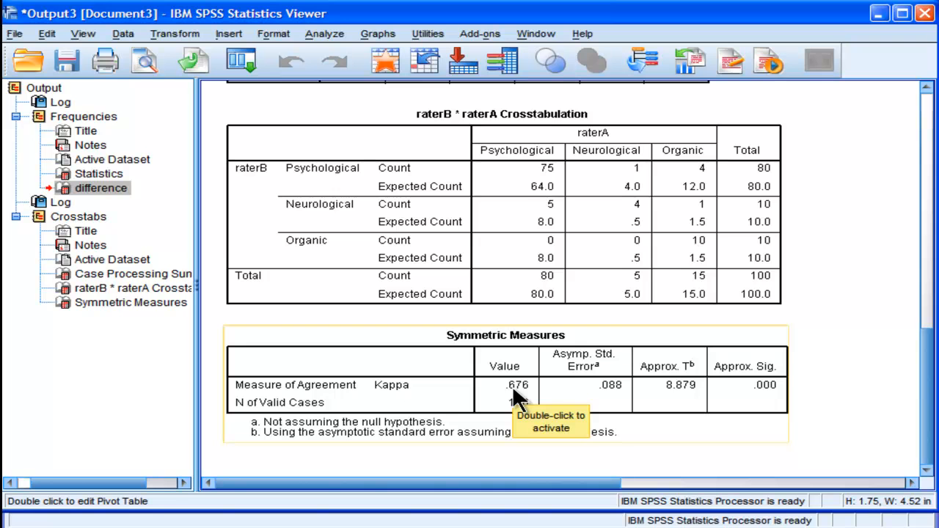
pyautogui.moveTo(816, 440)
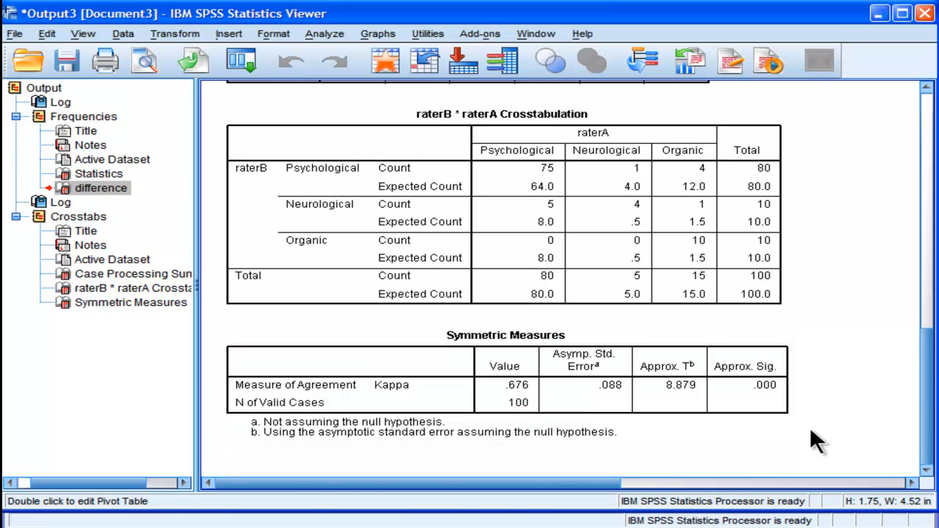
pyautogui.moveTo(836, 451)
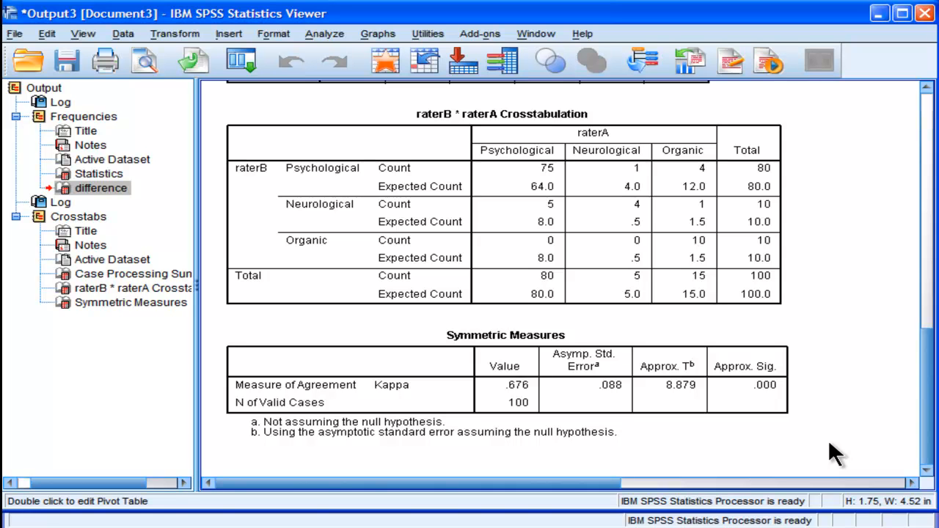
pyautogui.moveTo(775, 455)
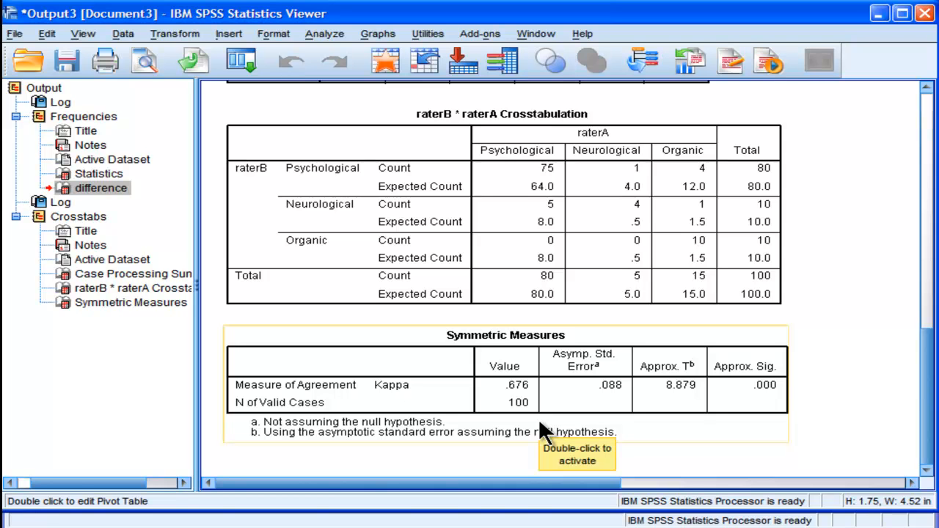
pyautogui.moveTo(550, 191)
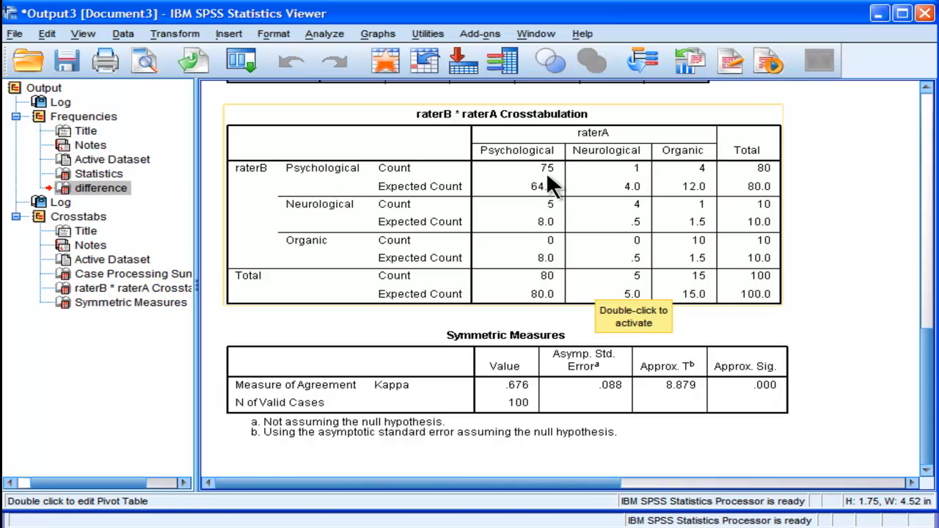
pyautogui.moveTo(553, 182)
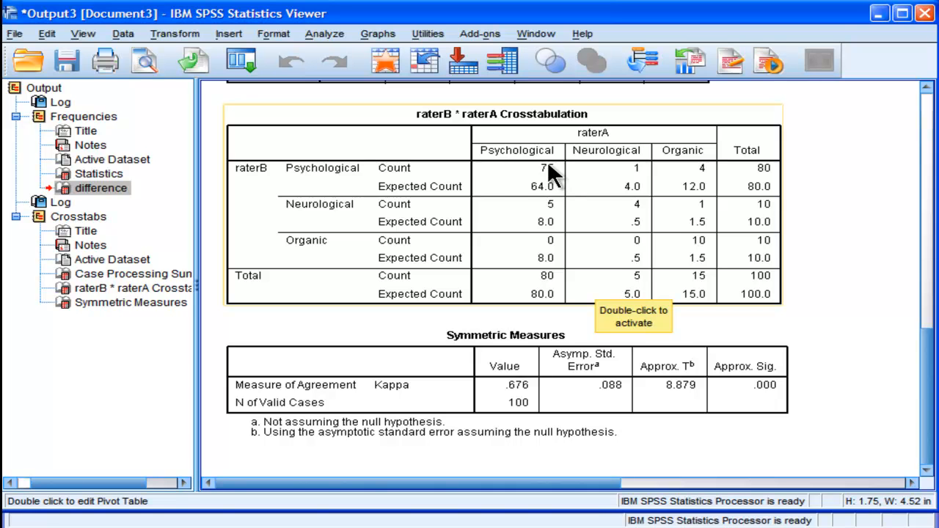
pyautogui.moveTo(561, 220)
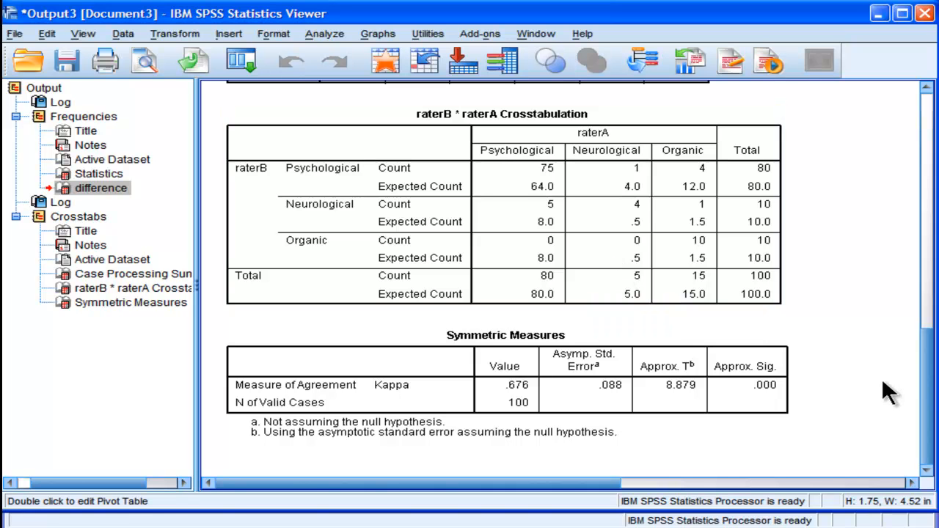
pyautogui.moveTo(803, 393)
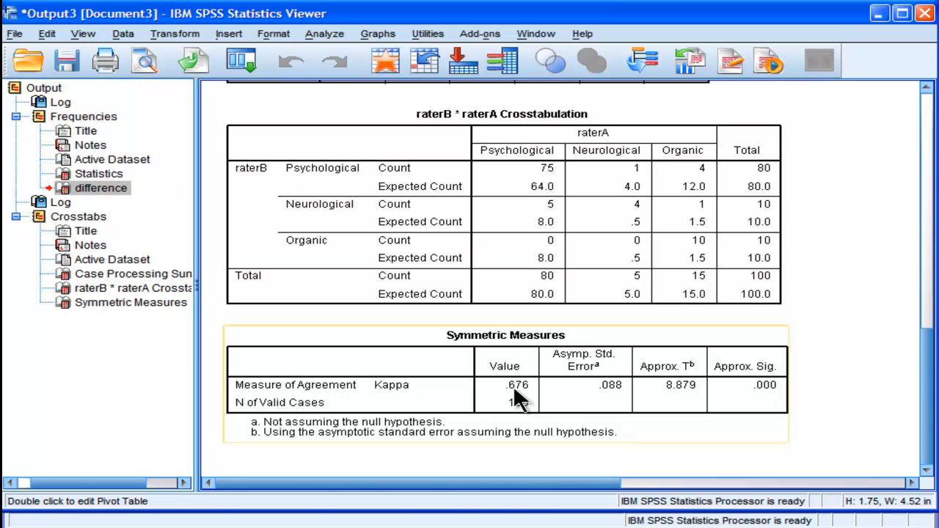
pyautogui.moveTo(517, 399)
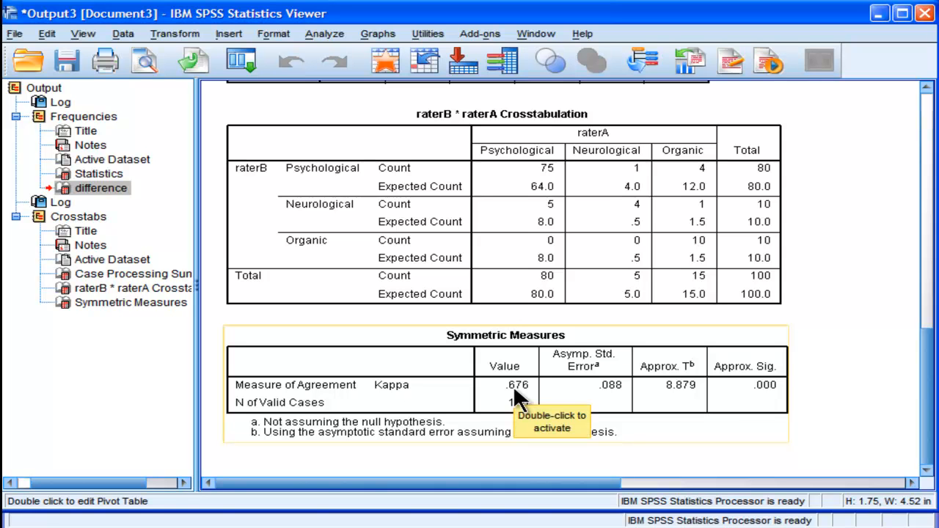
pyautogui.moveTo(522, 402)
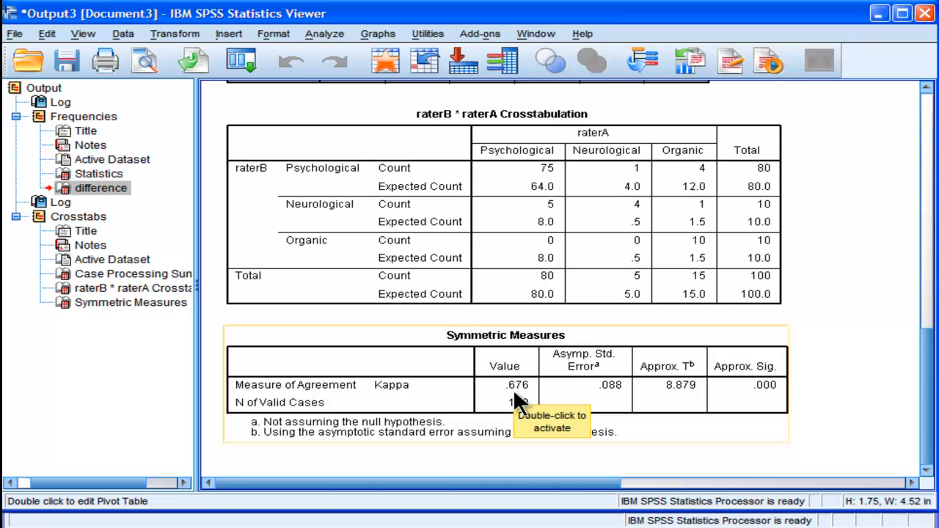
pyautogui.moveTo(517, 402)
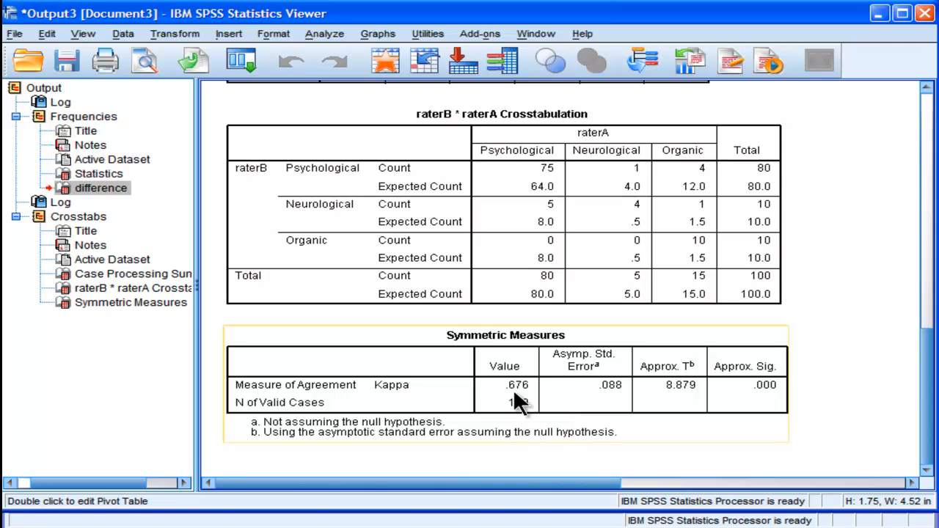